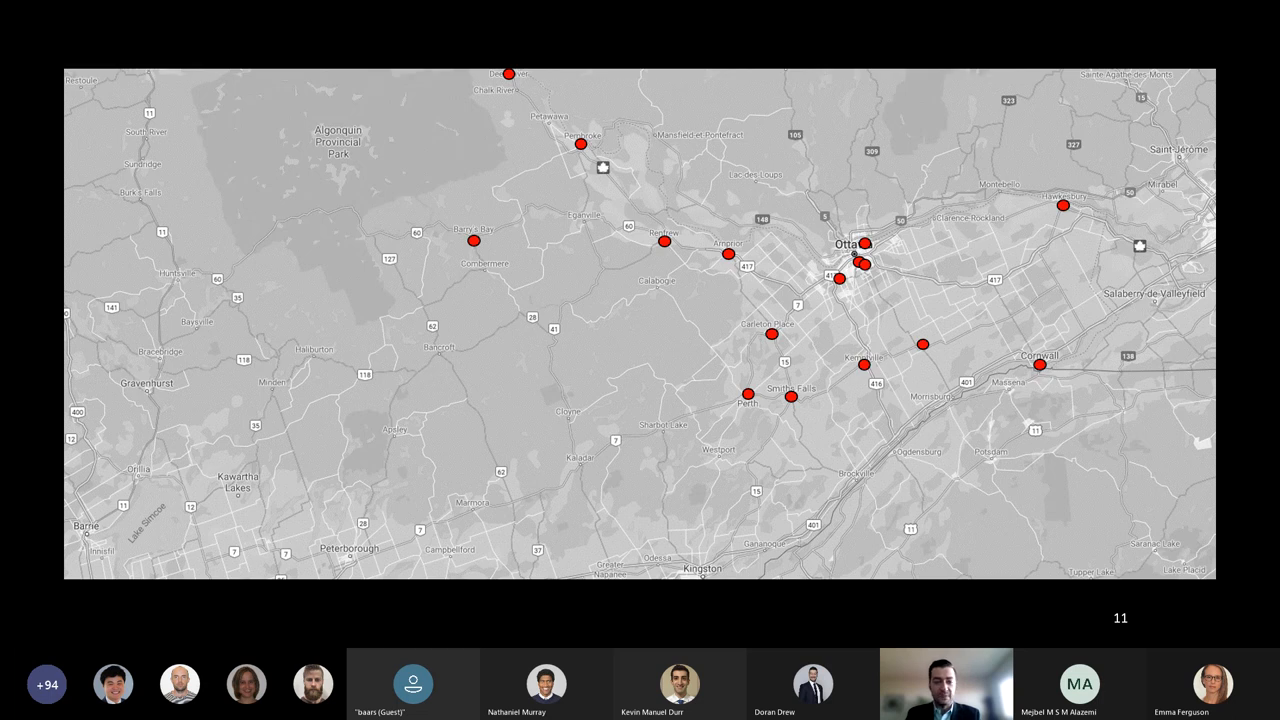
- Advance past the odds ratio and time window slides to the Benefit/Promise timeline slide 129
{"action": "key", "text": "Right"}
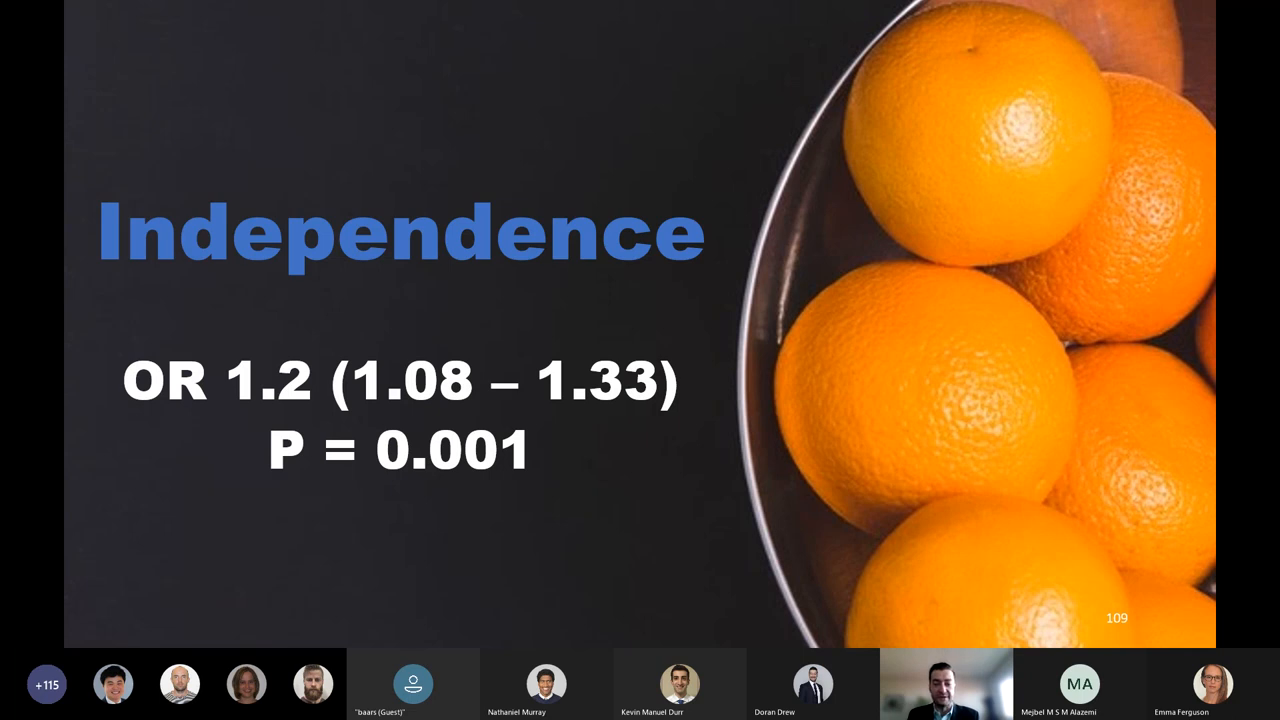
{"action": "key", "text": "right"}
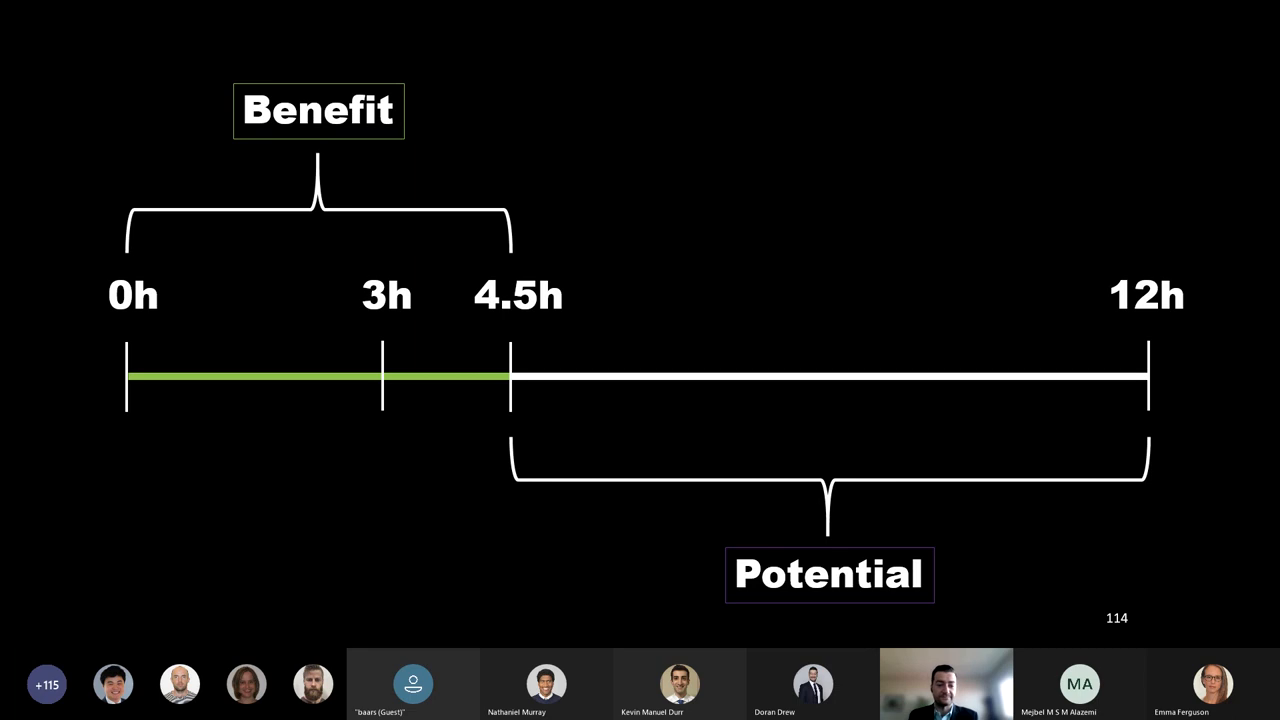
{"action": "key", "text": "Right"}
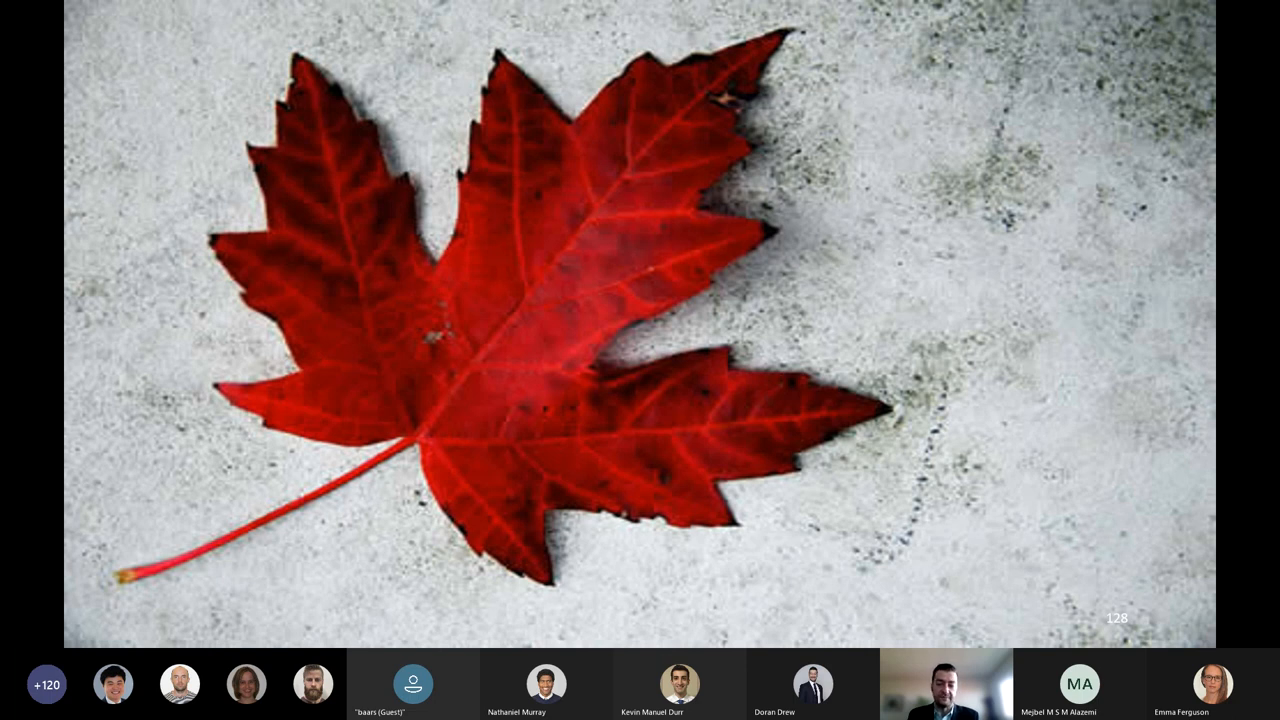
{"action": "key", "text": "Right"}
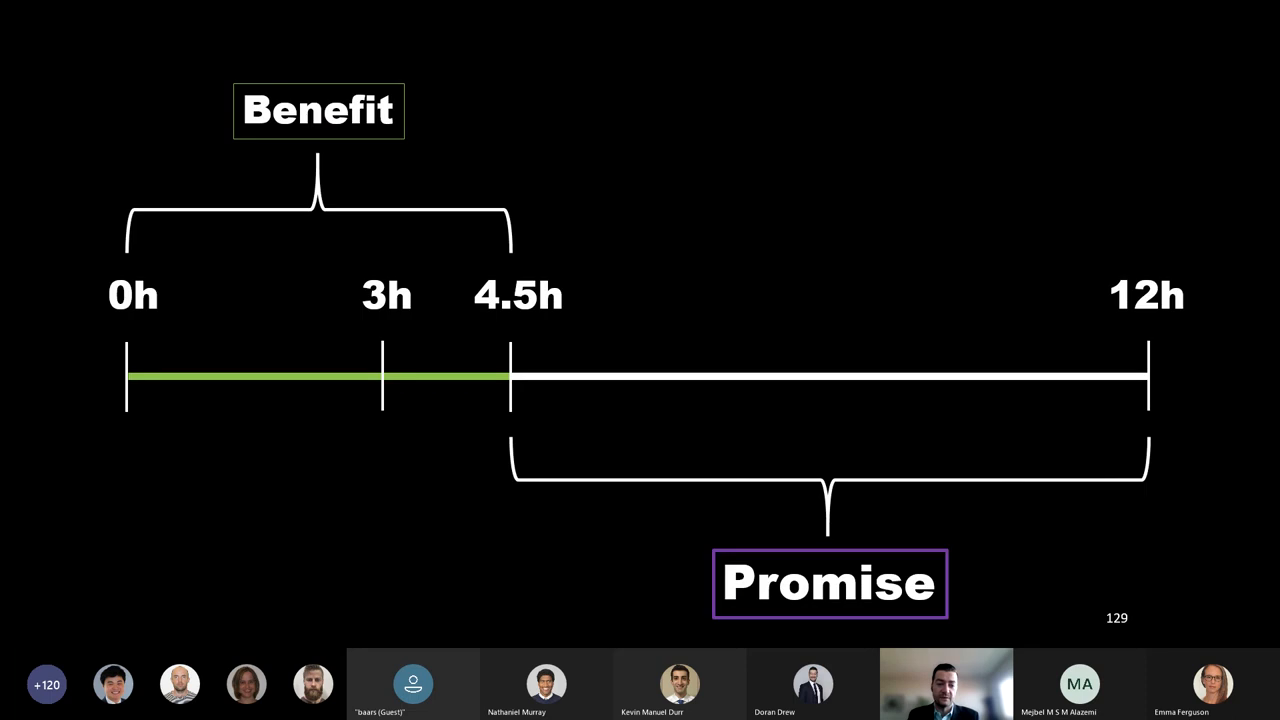